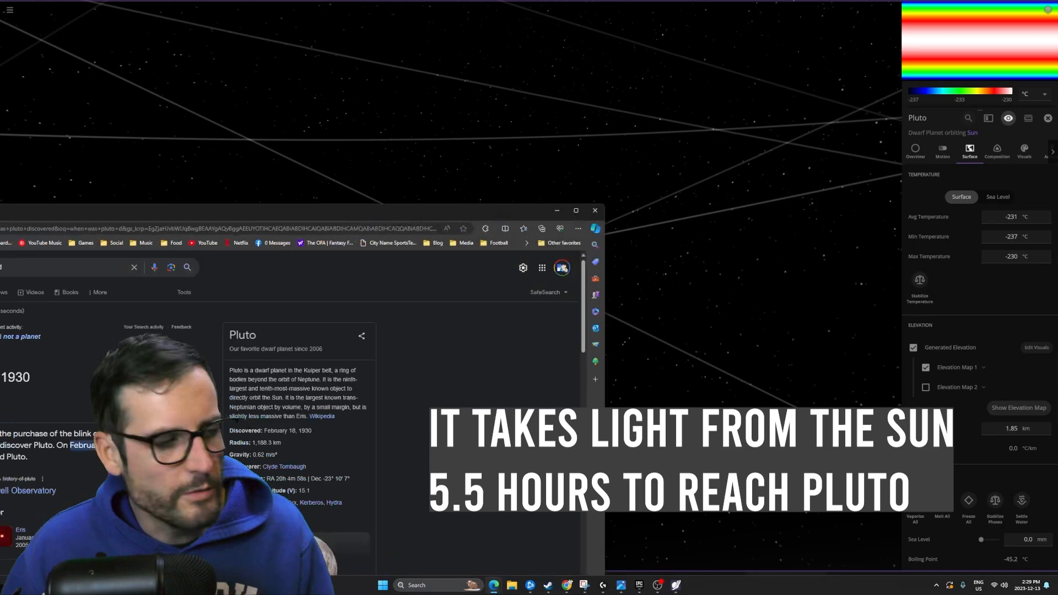
Bring up Pluto's interactive 3D globe and inspect the Krun Macula surface feature.
left_click(575, 210)
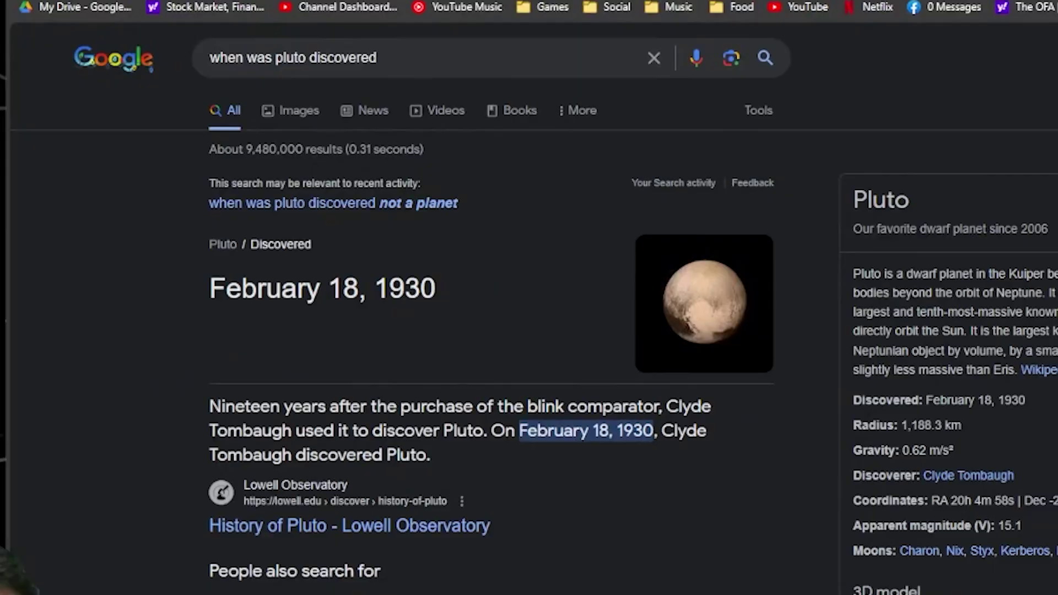
scroll("down", 3)
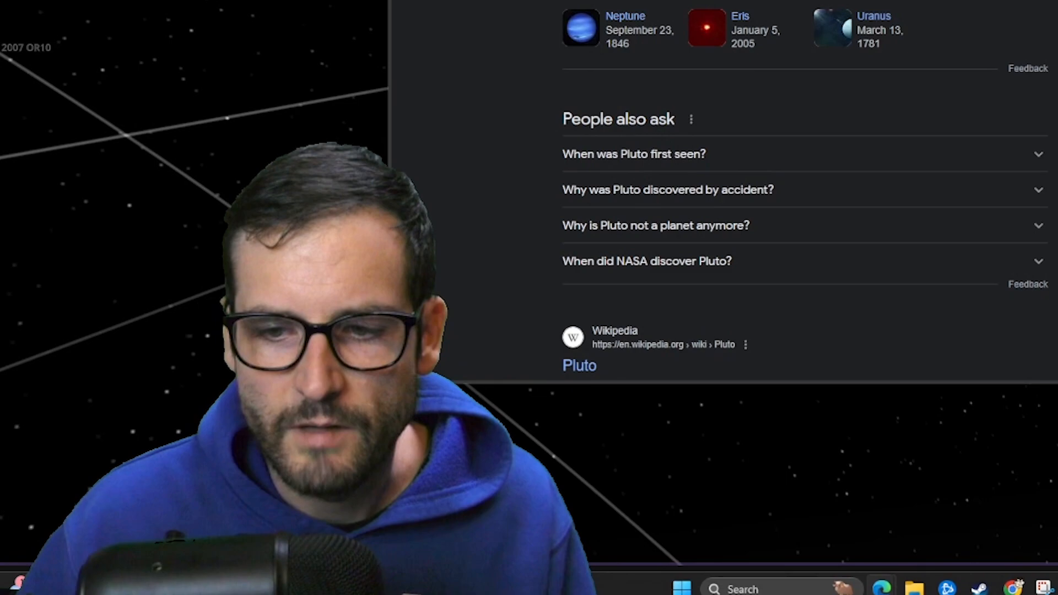
scroll("down", 3)
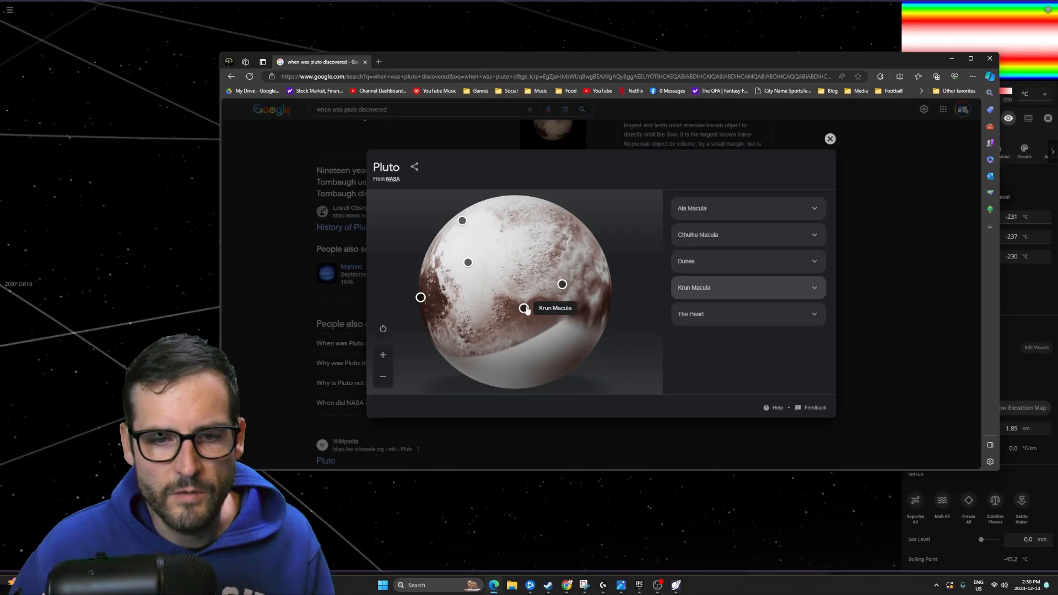
left_click(830, 139)
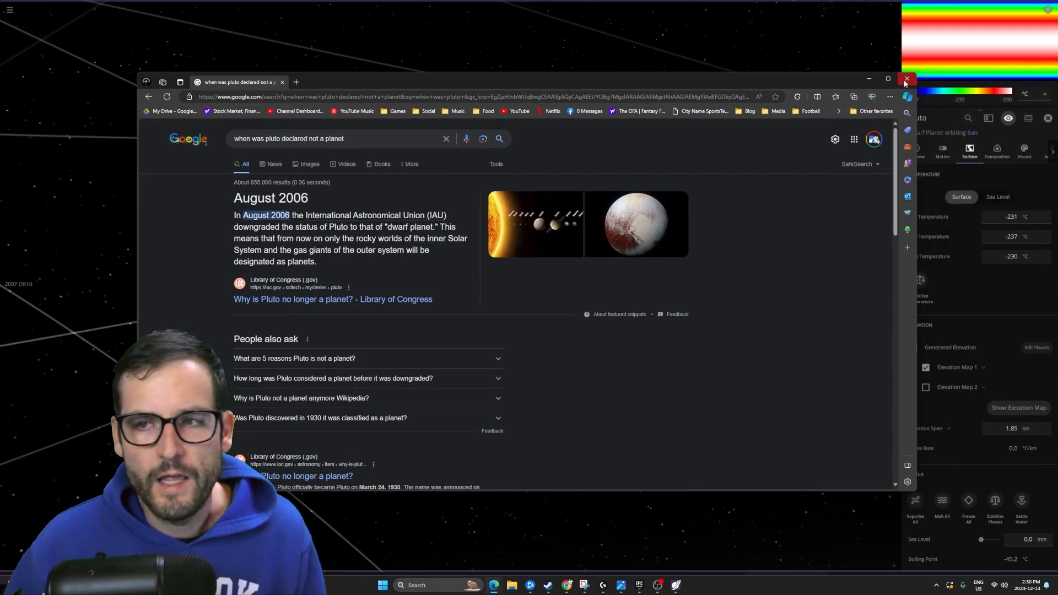
Close the Google Search results after reading the August 2006 reclassification snippet.
left_click(907, 80)
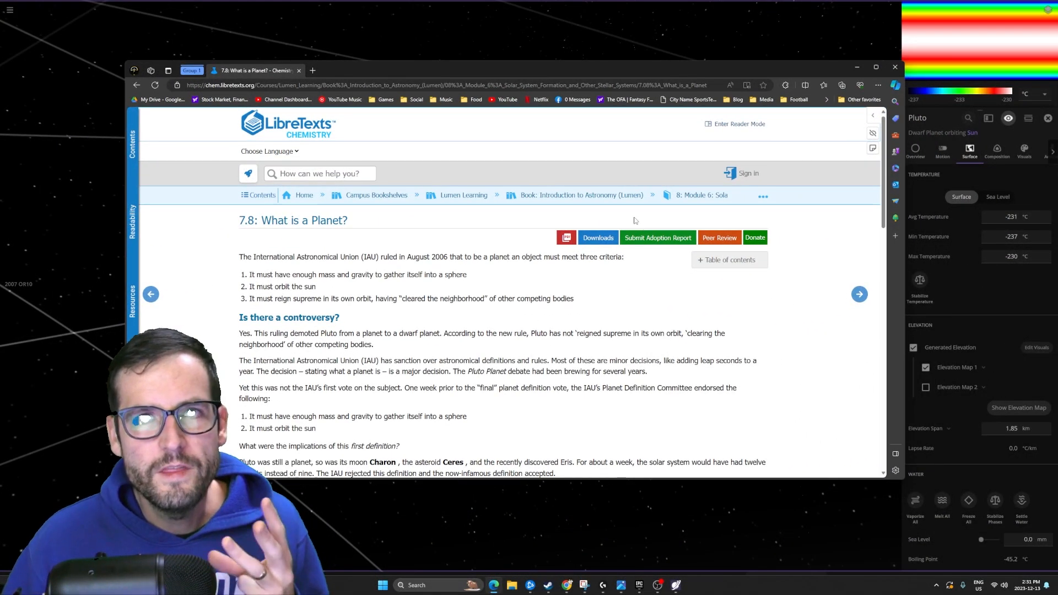
mouse_move(582, 177)
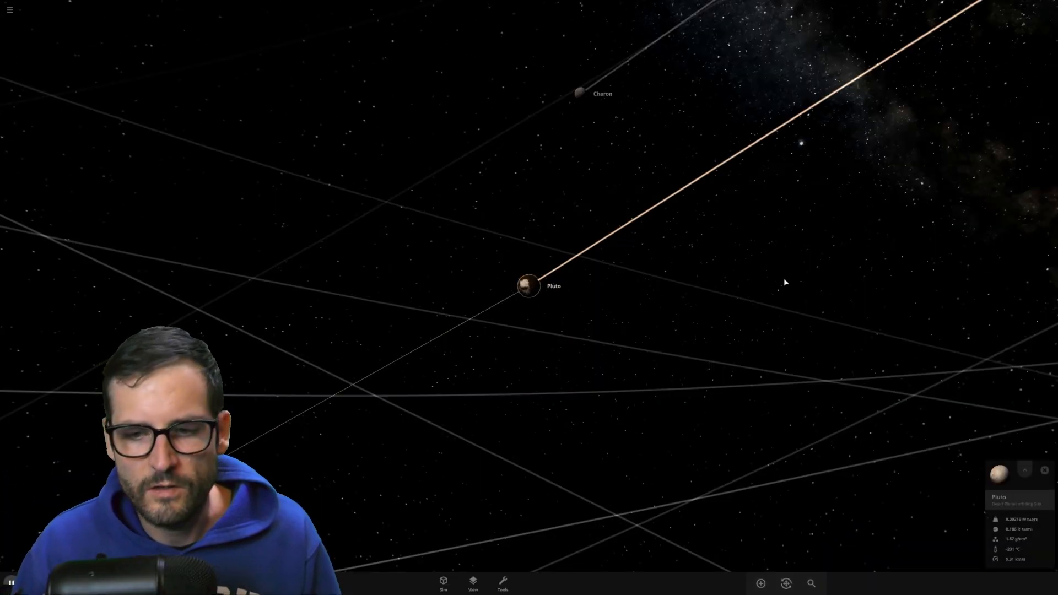
mouse_move(596, 269)
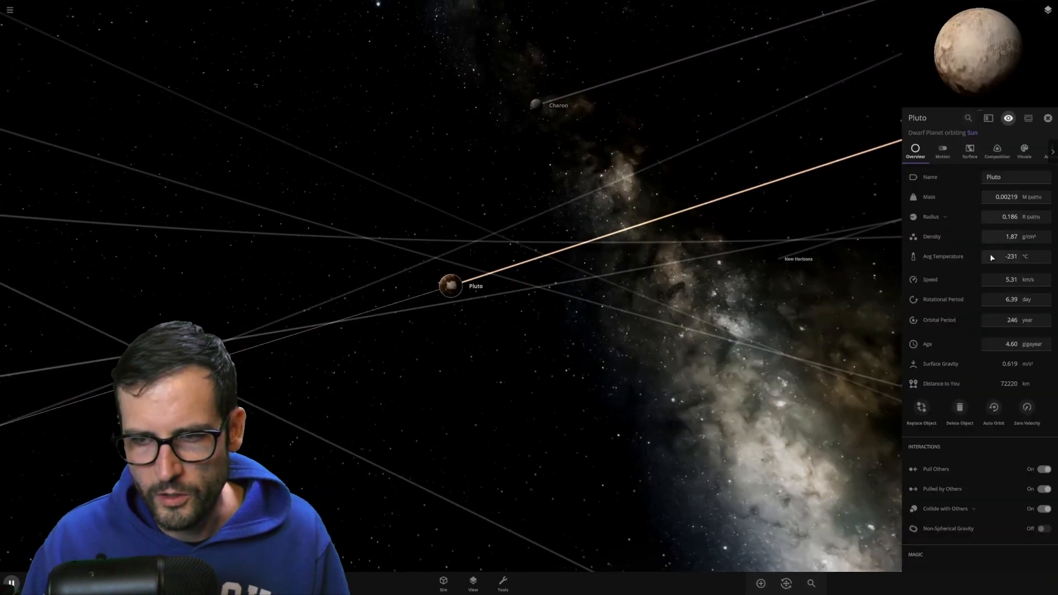
mouse_move(1011, 218)
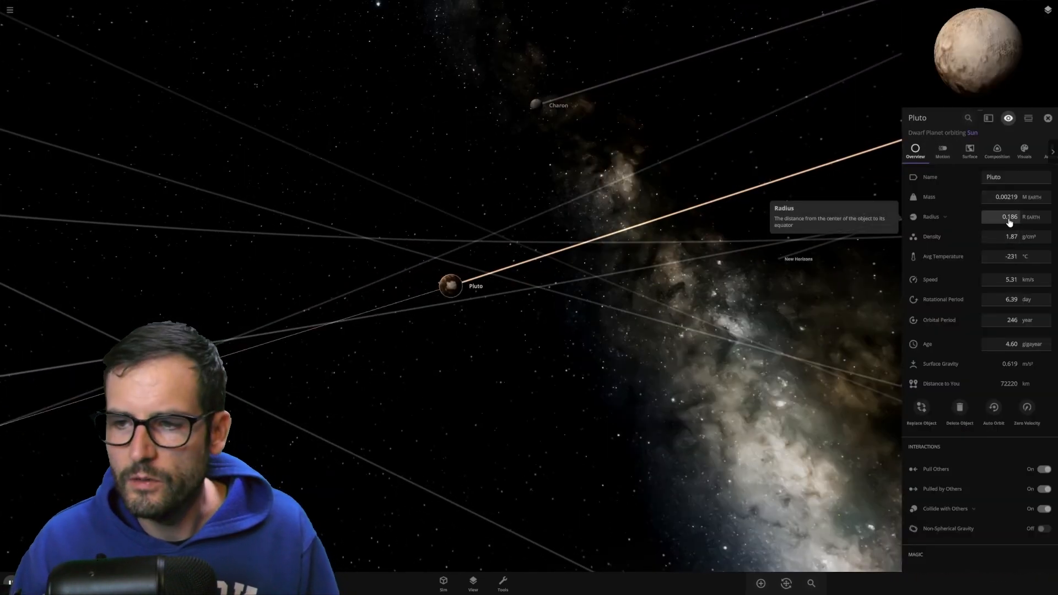
Multiply Pluto's radius by 2 in its Overview properties, raising mass to 0.0175 Earth masses.
left_click(1009, 218)
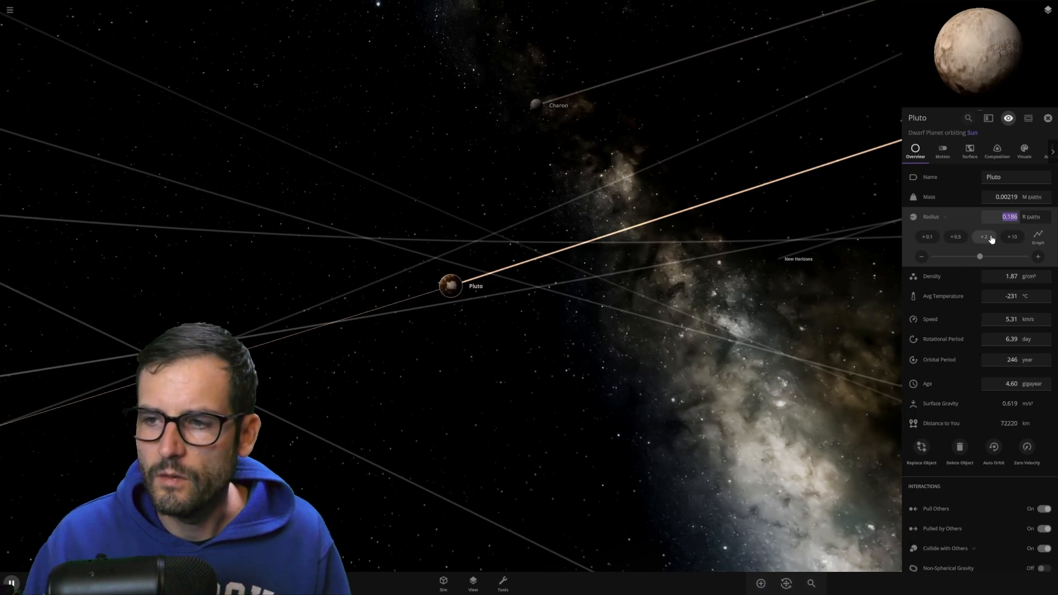
left_click(985, 236)
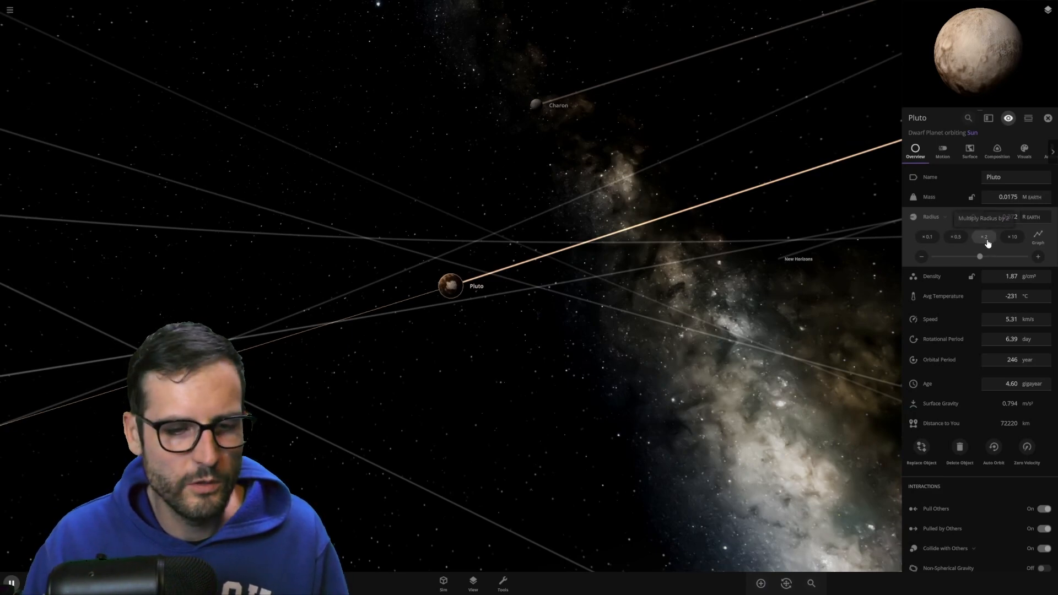
left_click(1047, 118)
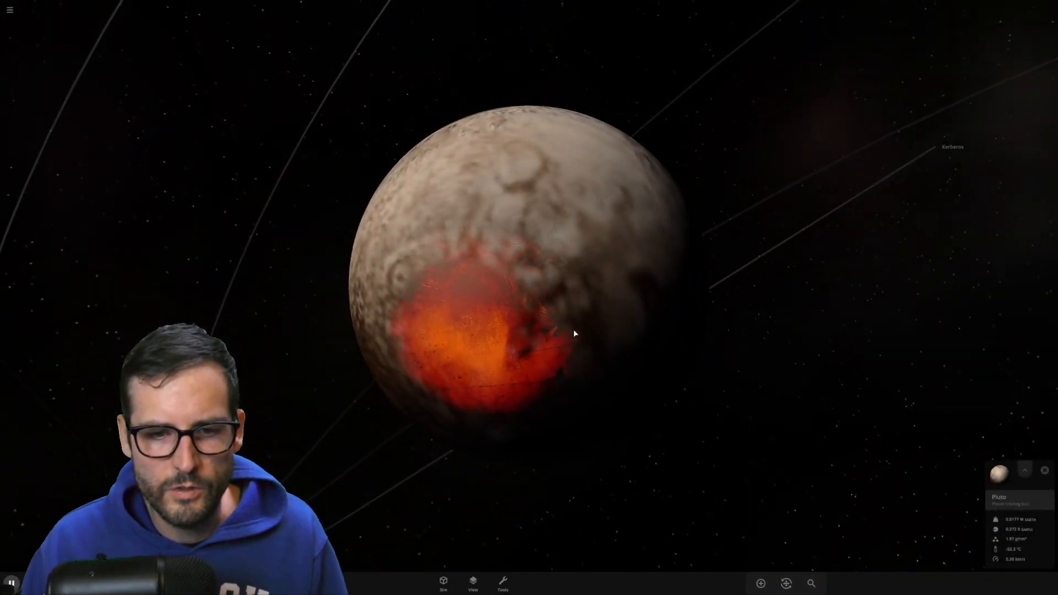
Run the simulation so Charon impacts the enlarged Pluto, leaving a molten region.
left_click(1024, 471)
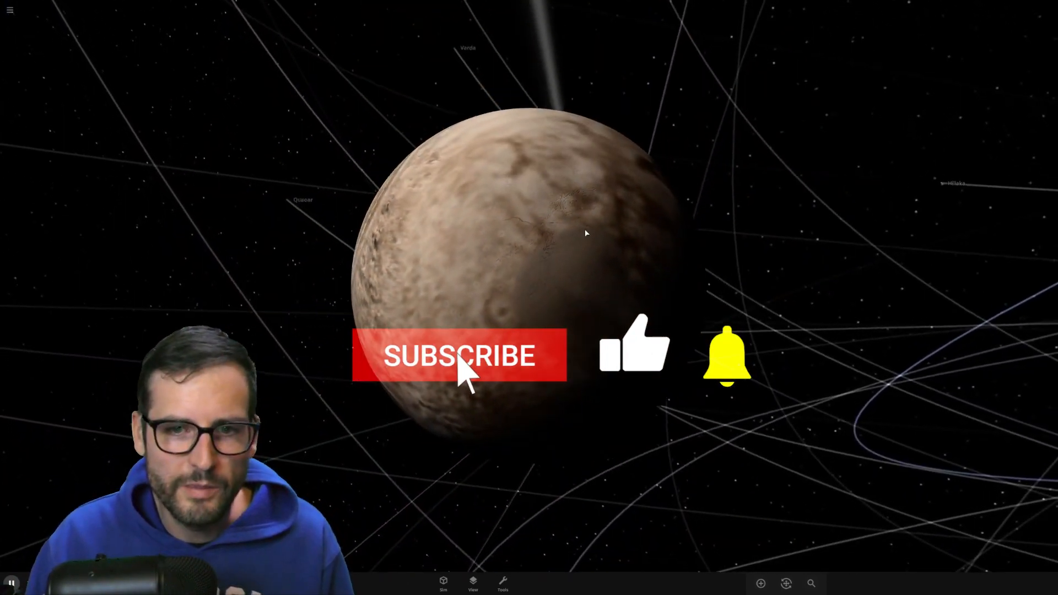
left_click(458, 356)
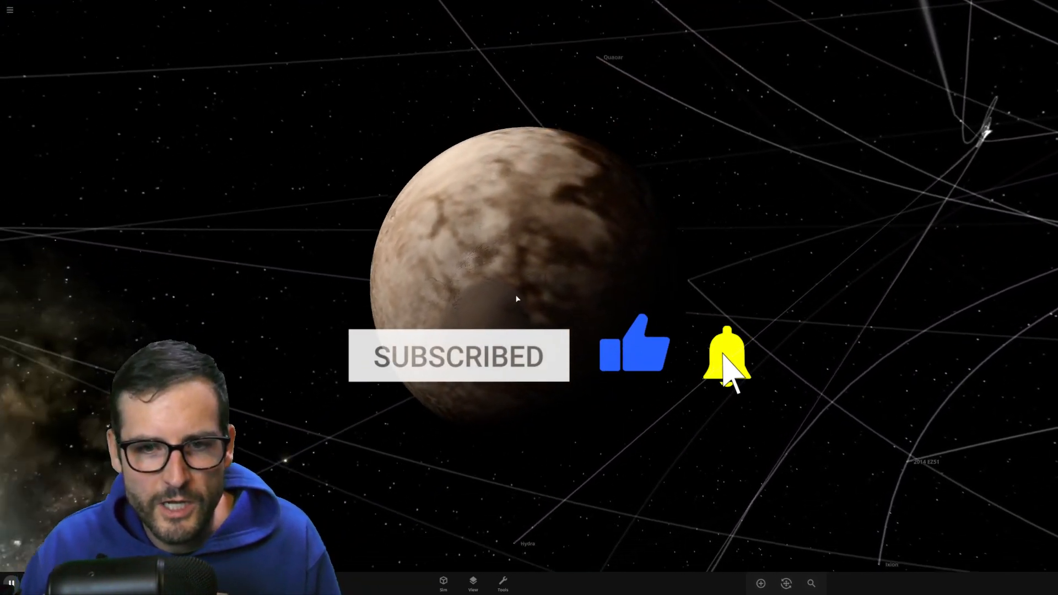